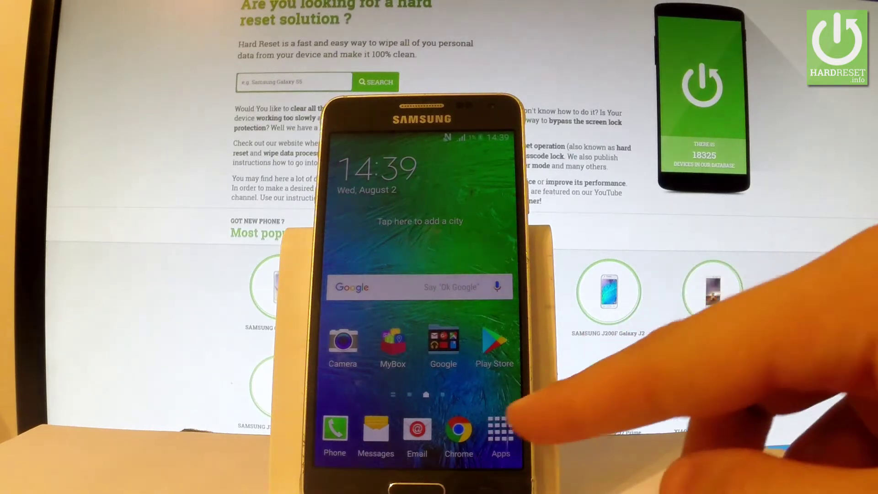
Open Settings from the apps list and scroll to the Network connections section.
click(500, 432)
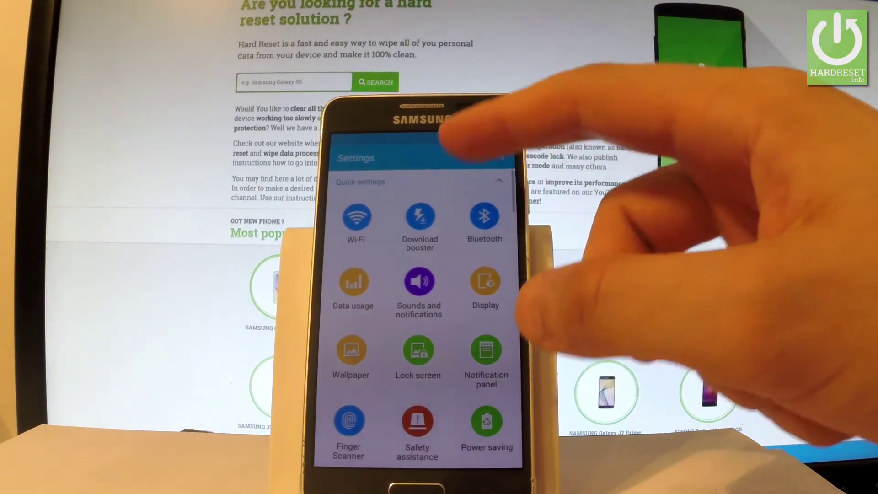
scroll(down, 3)
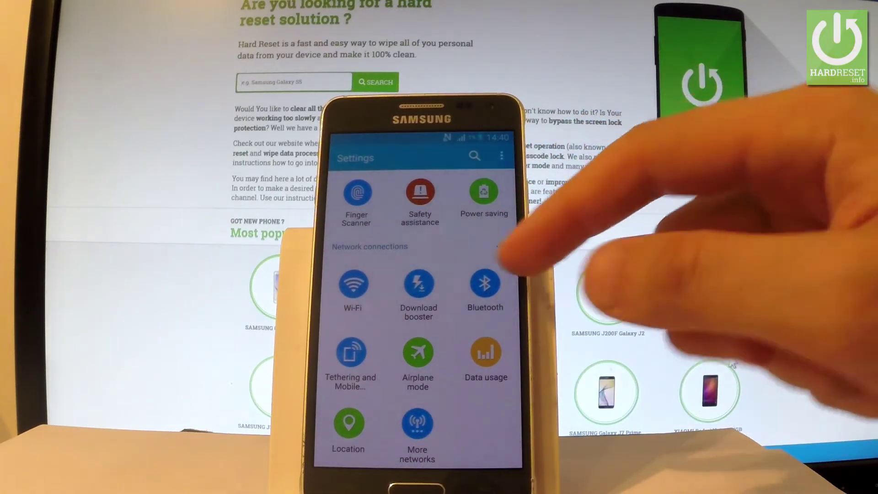
Open Download booster and switch it on, triggering the 'Insert a SIM card' notice.
click(419, 284)
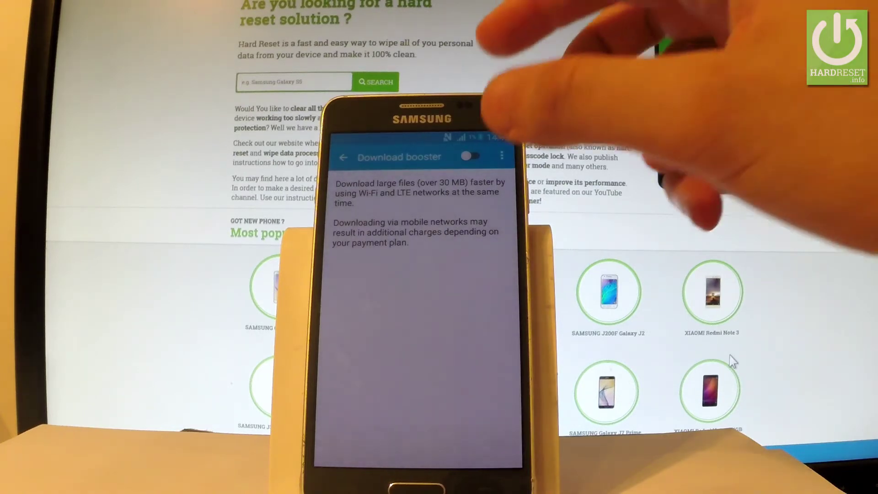
click(467, 157)
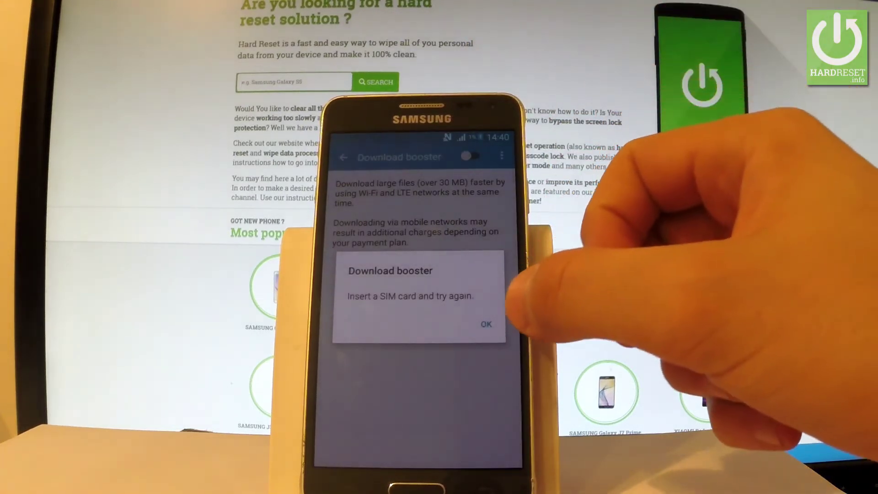